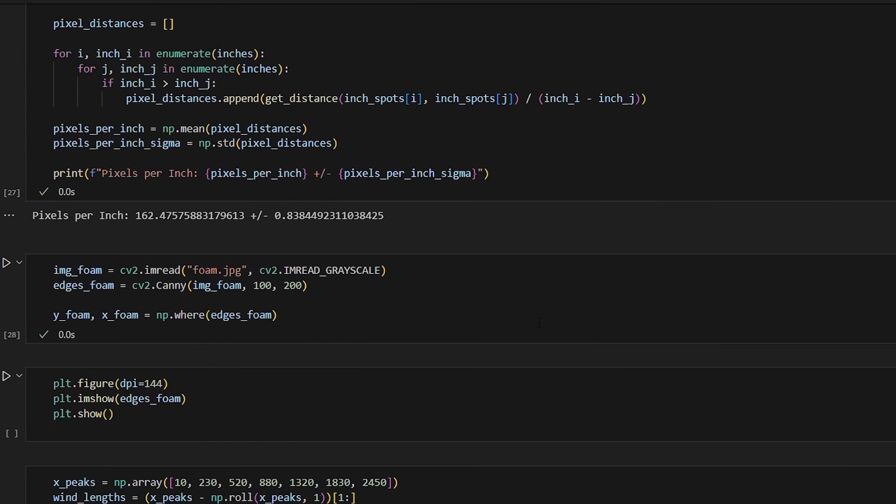
Step: Run the curve_fit cell to display the Fit vs Measurement plot
click(6, 375)
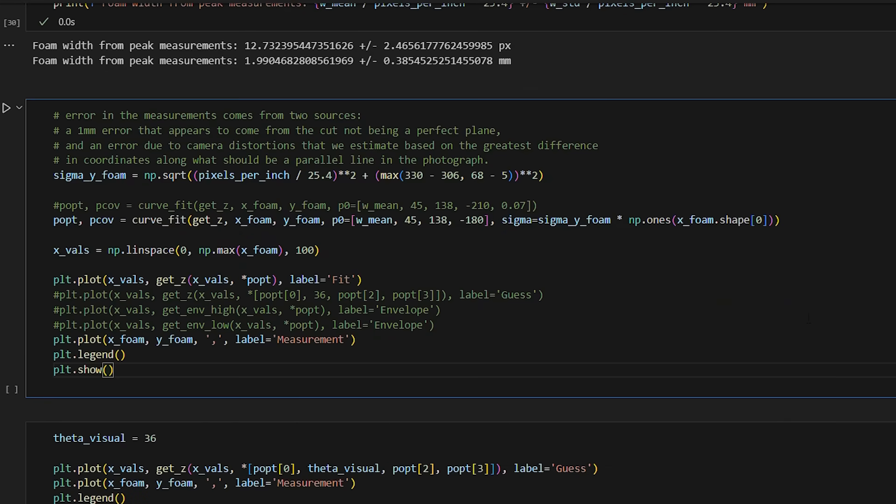
click(6, 108)
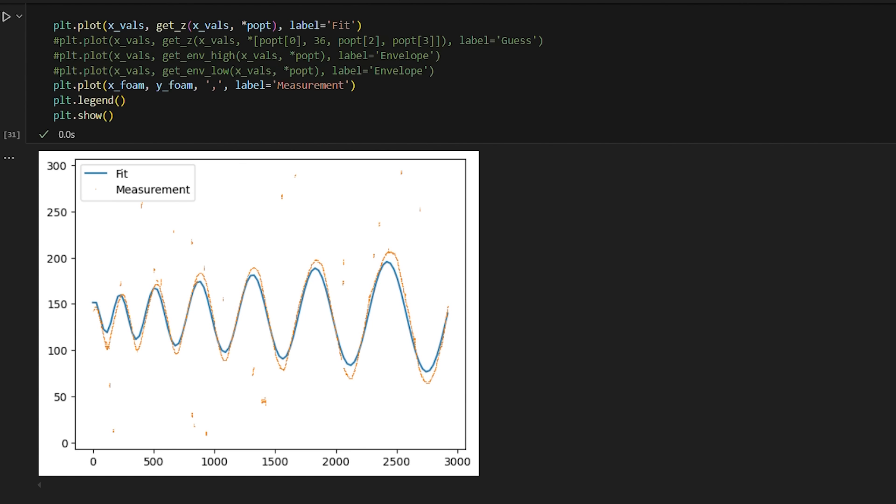
mouse_move(424, 393)
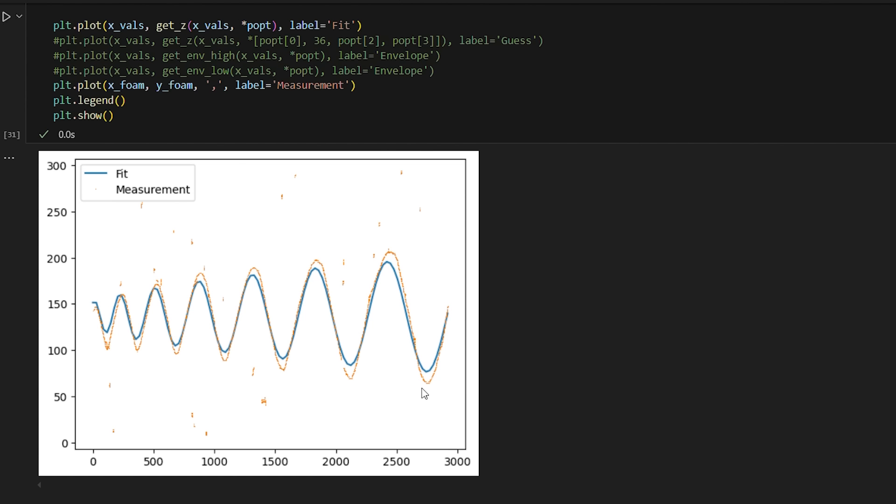
mouse_move(96, 330)
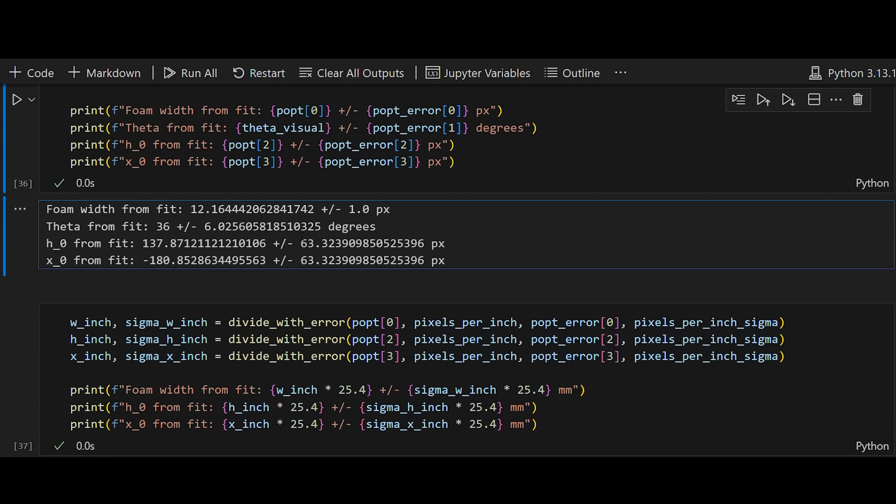
drag(156, 226, 295, 226)
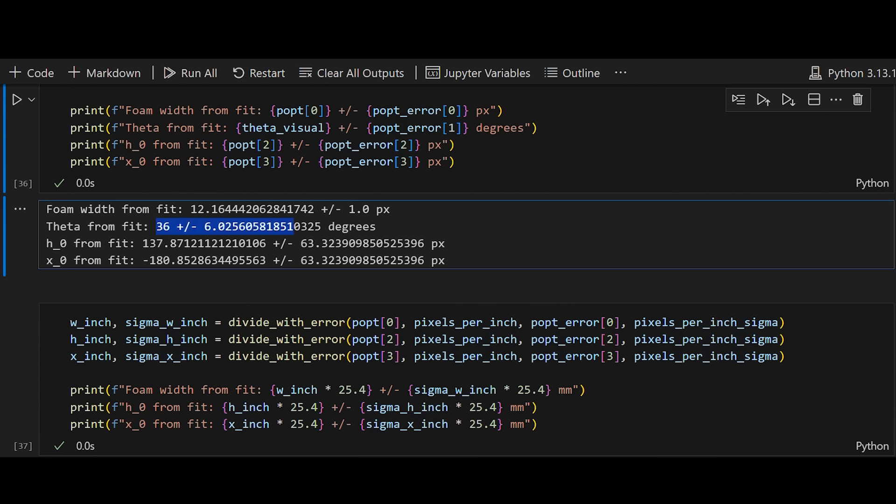
click(631, 250)
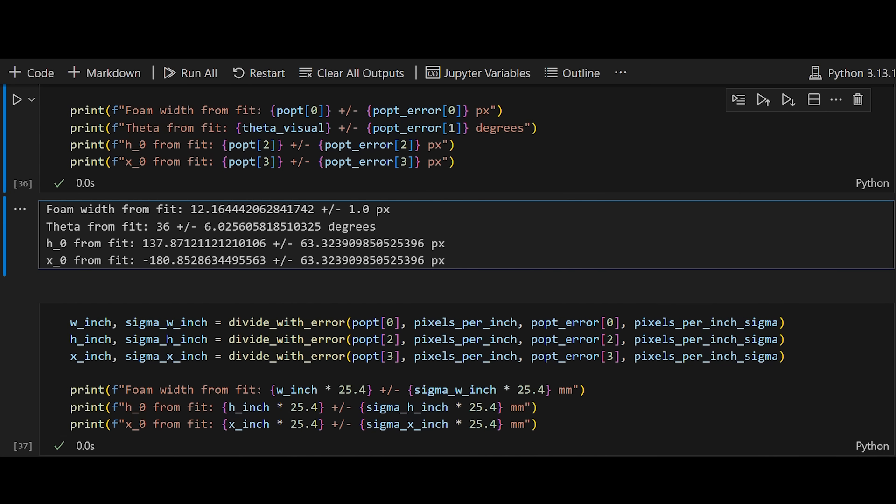
double_click(261, 226)
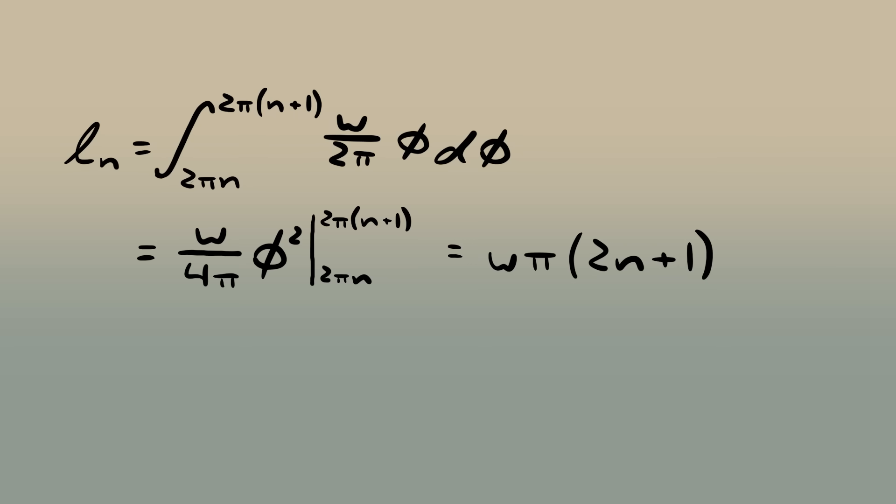
Step: Write l_{n+1} − l_n = wπ(2(n+1)+1−2n−1), then sketch a circle with radius w
text(l_{n+1})
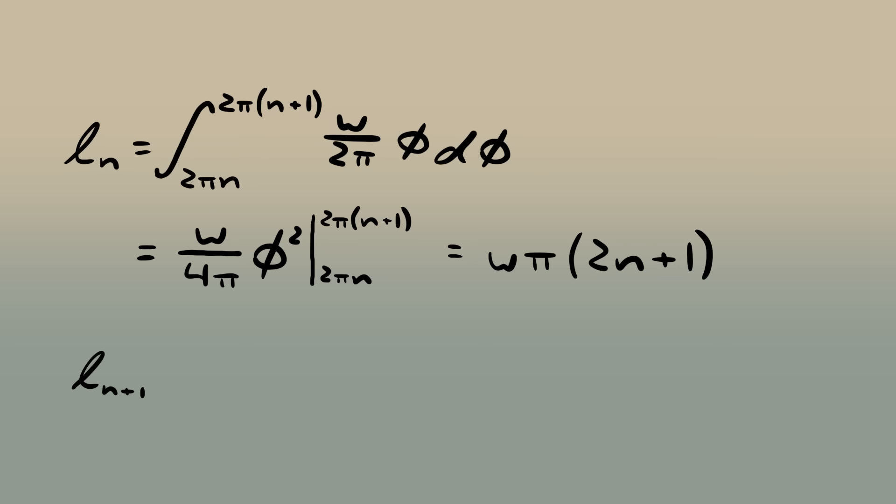
text(-l_n = wπ(2(n+1)+1-2n-1))
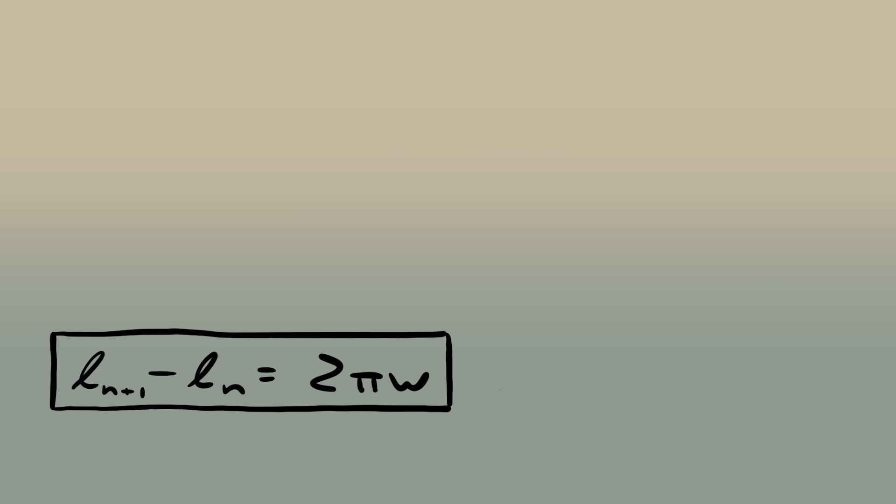
drag(614, 114, 614, 332)
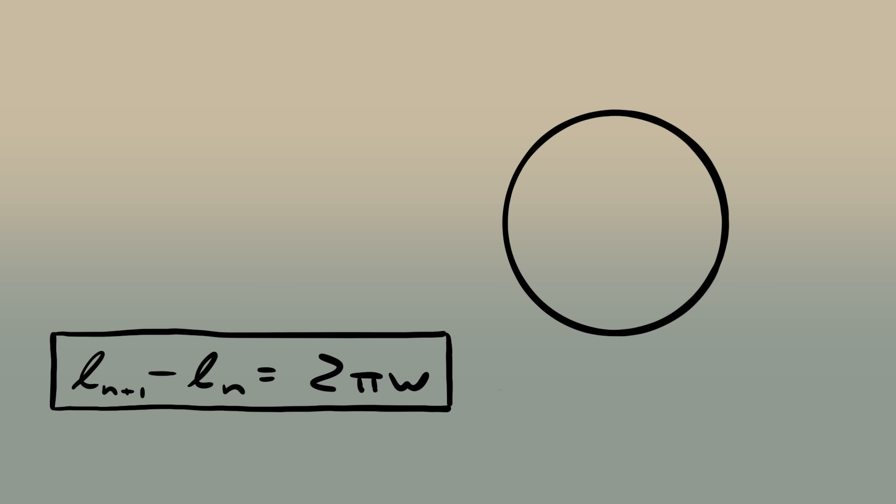
drag(617, 223, 699, 160)
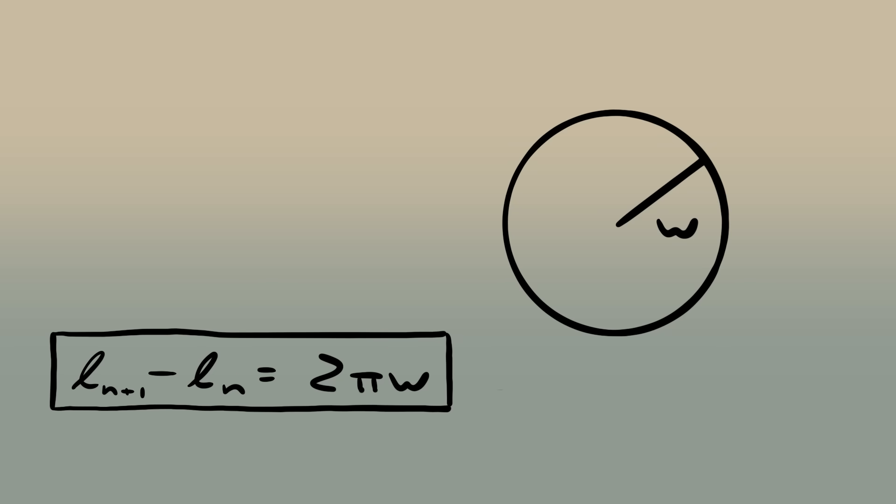